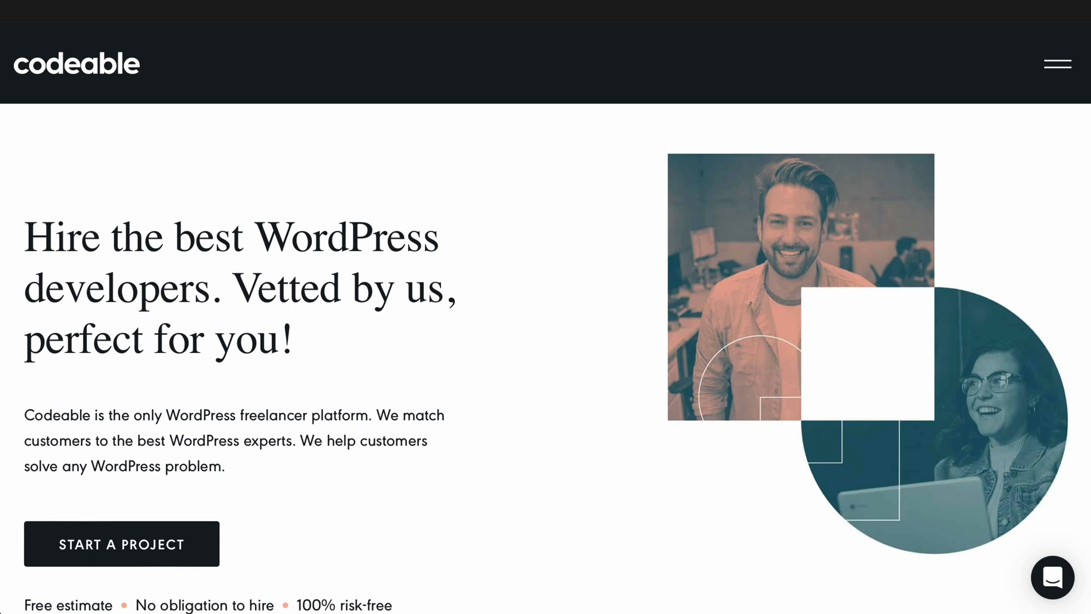
- Scroll down the pricing page, then log in with the filled email and password
scroll(down, 3)
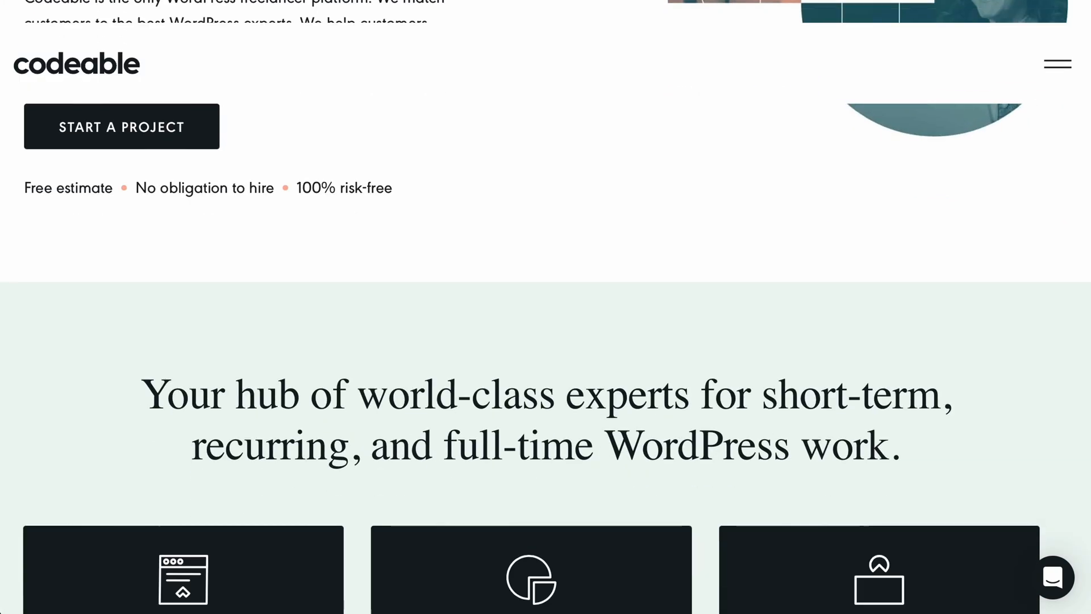
scroll(down, 3)
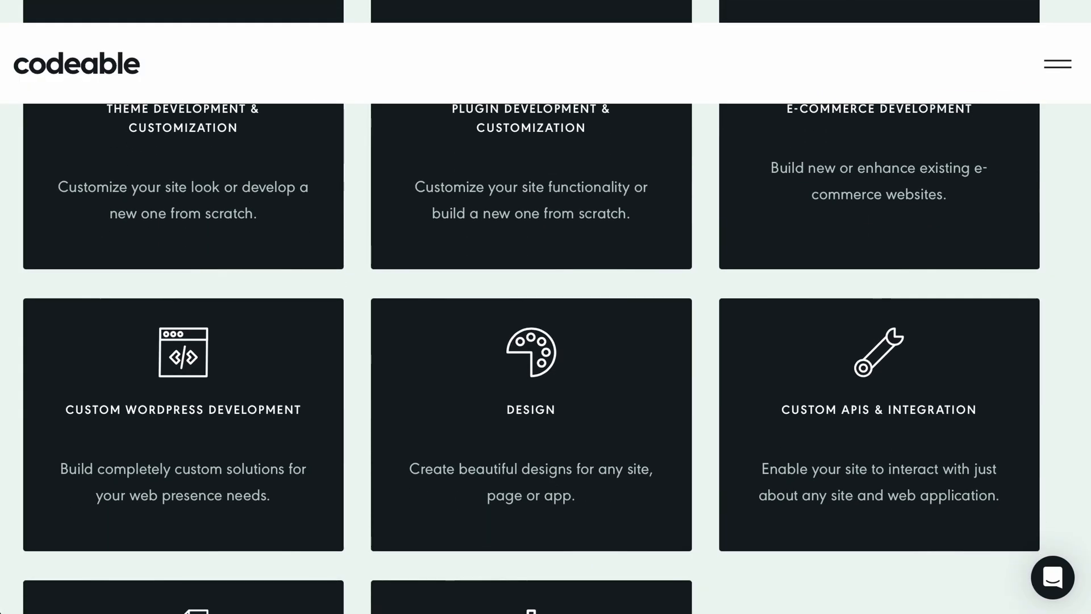
scroll(down, 3)
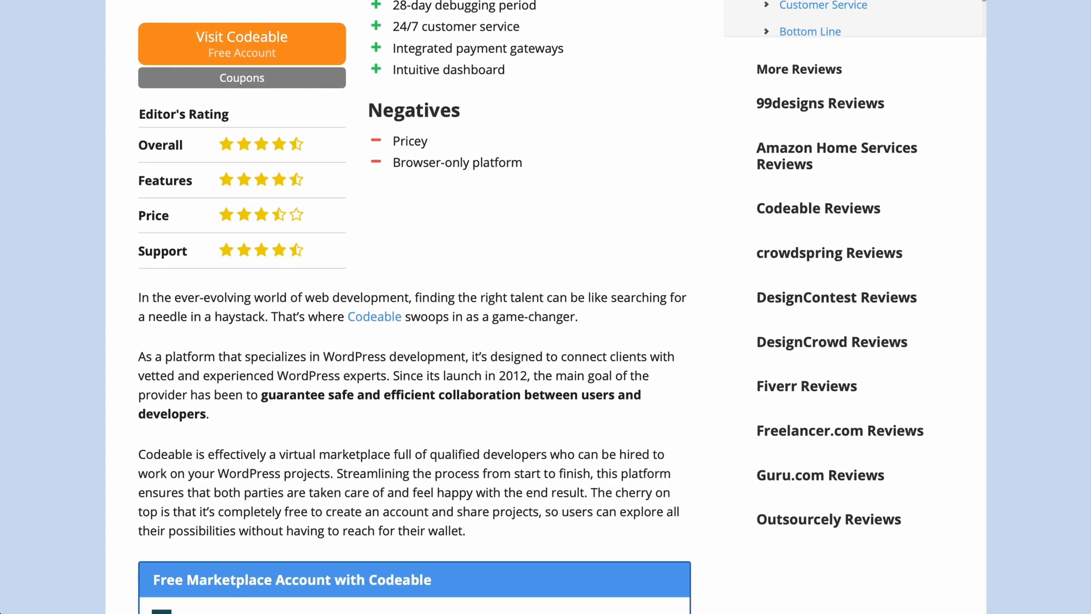
scroll(down, 3)
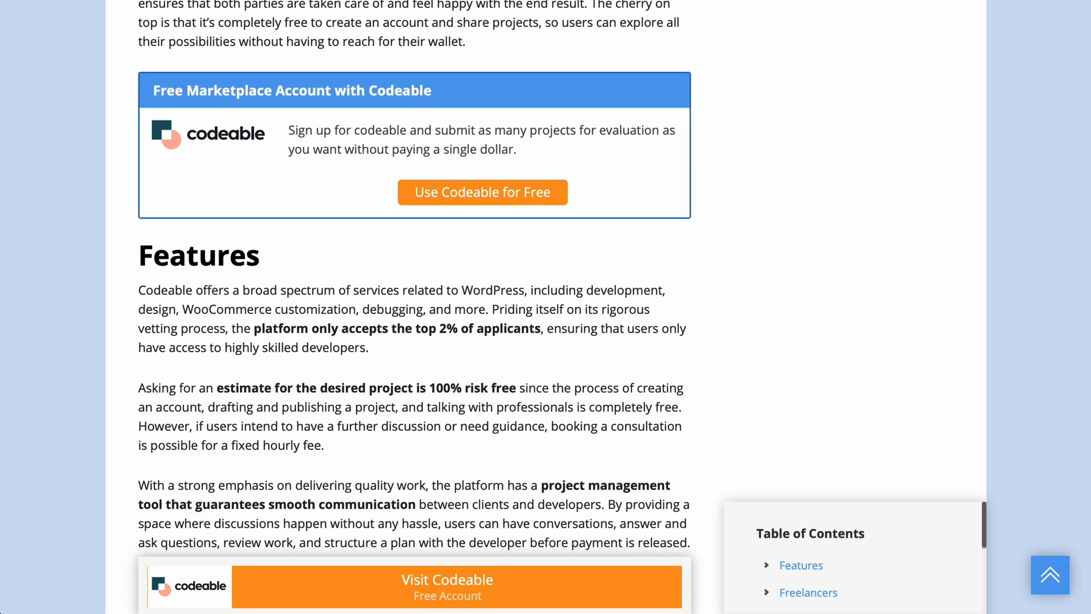
scroll(down, 3)
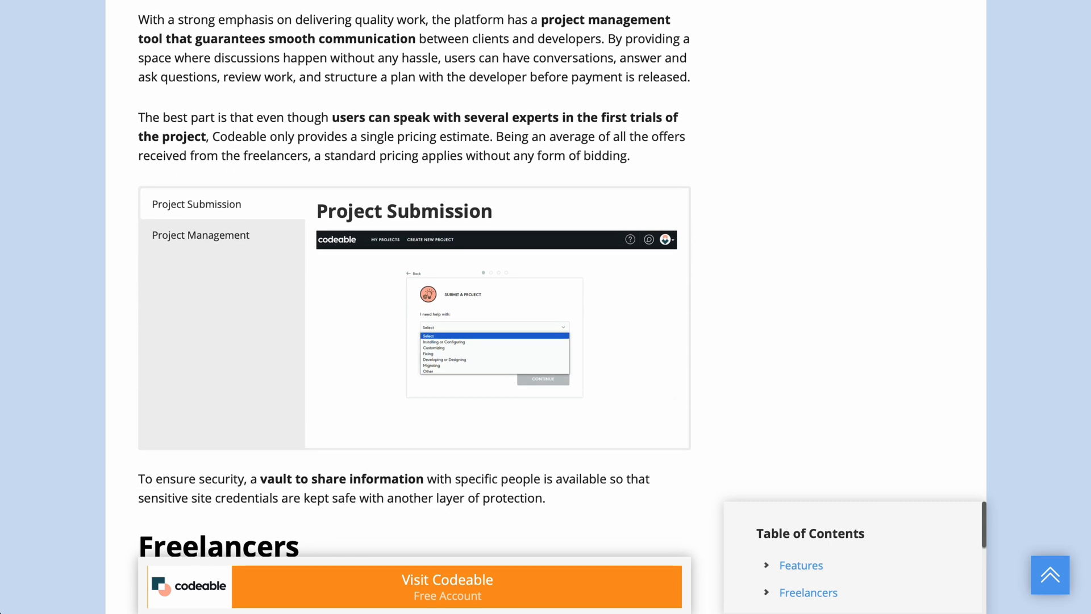
scroll(down, 3)
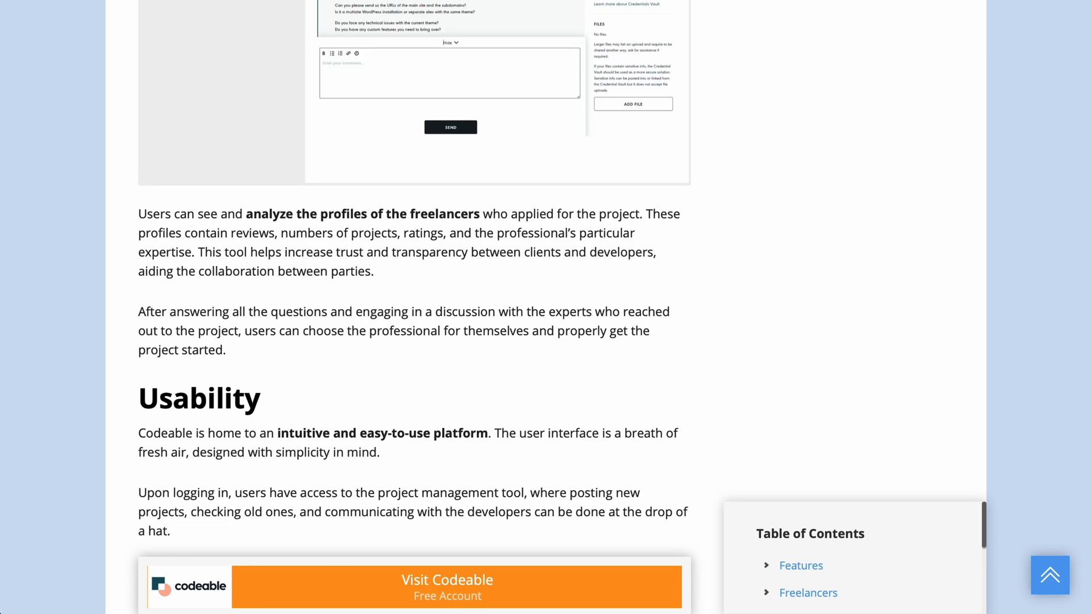
scroll(down, 3)
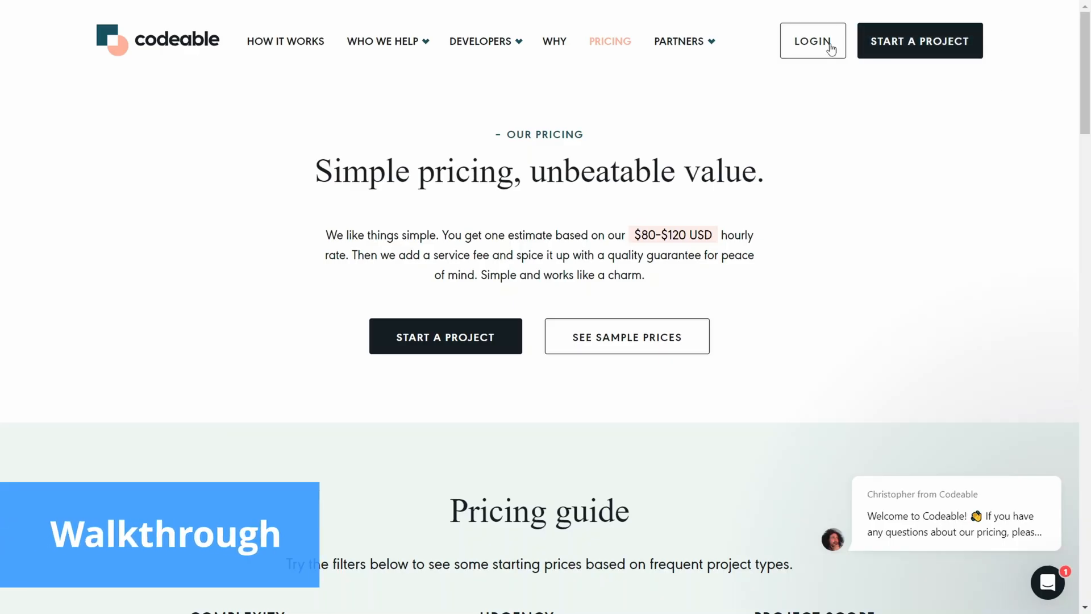
click(813, 41)
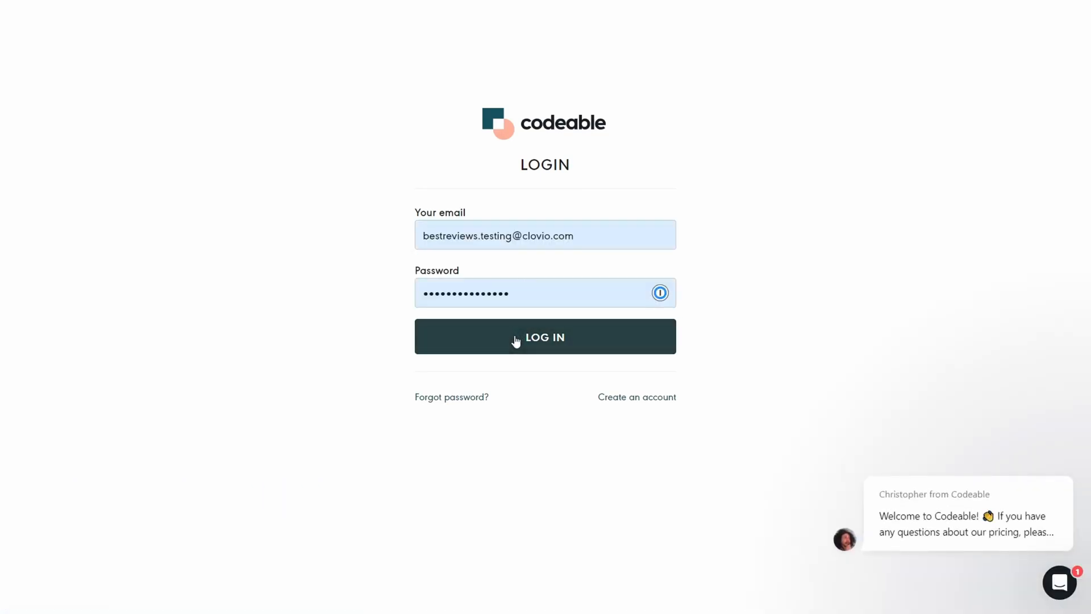
click(545, 336)
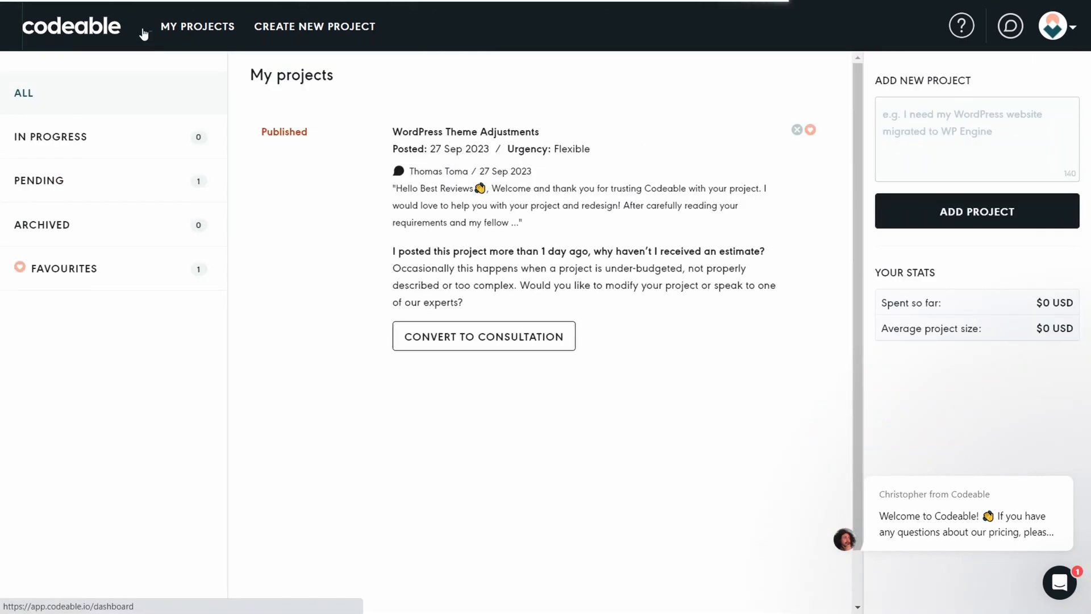
mouse_move(459, 151)
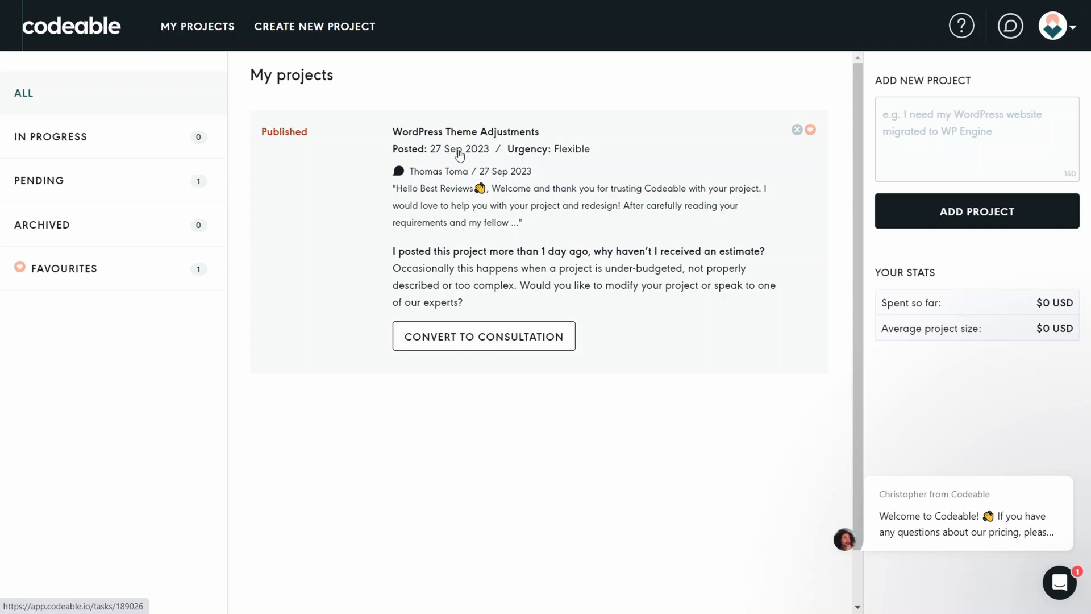
mouse_move(832, 260)
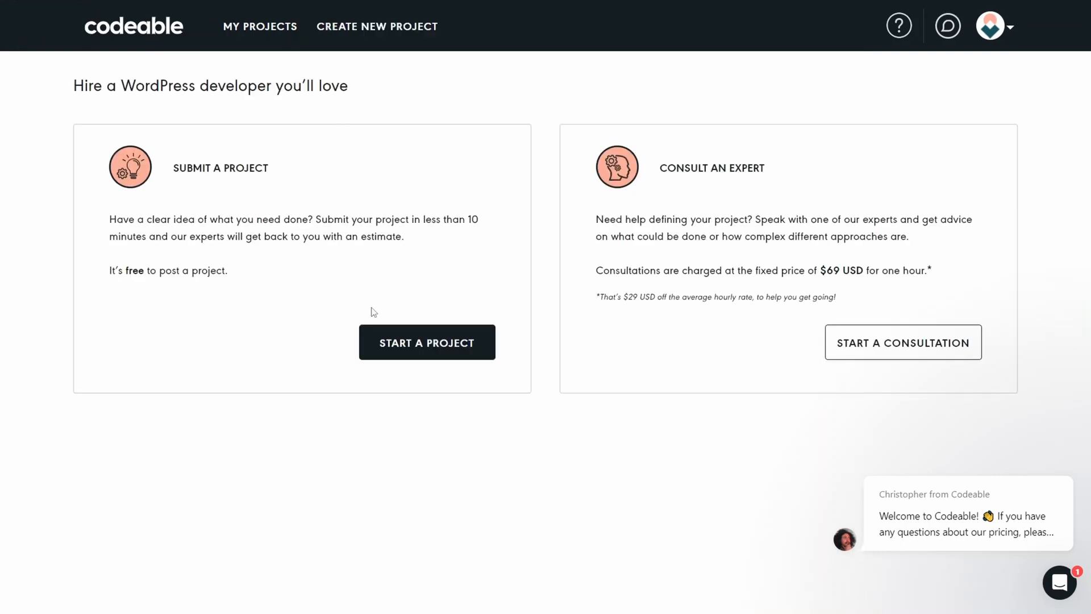
- Start a project choosing Customizing a Theme, and continue to the details step
click(427, 341)
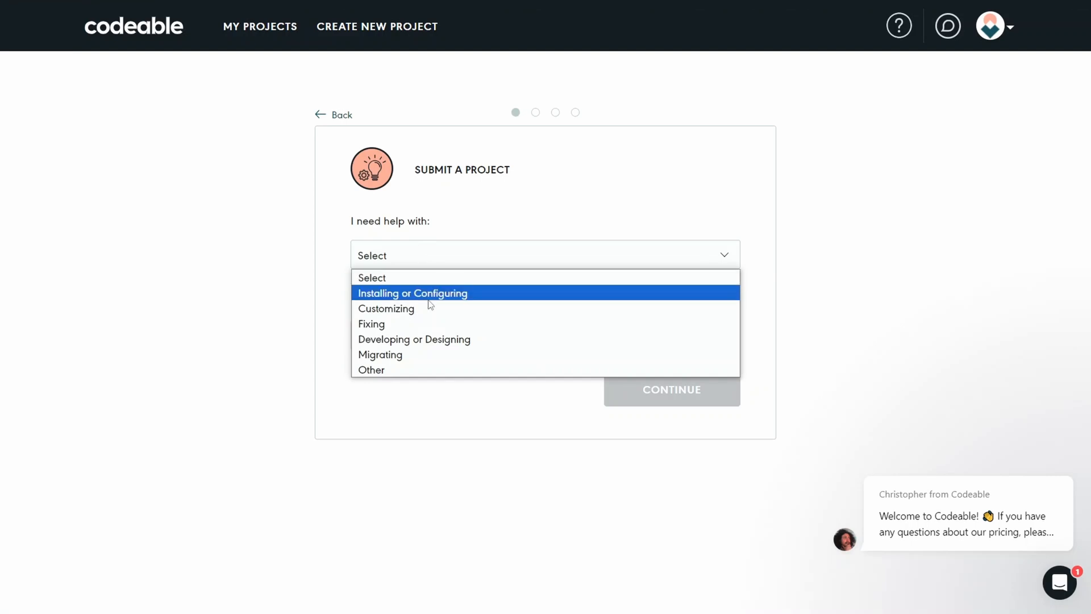
click(387, 308)
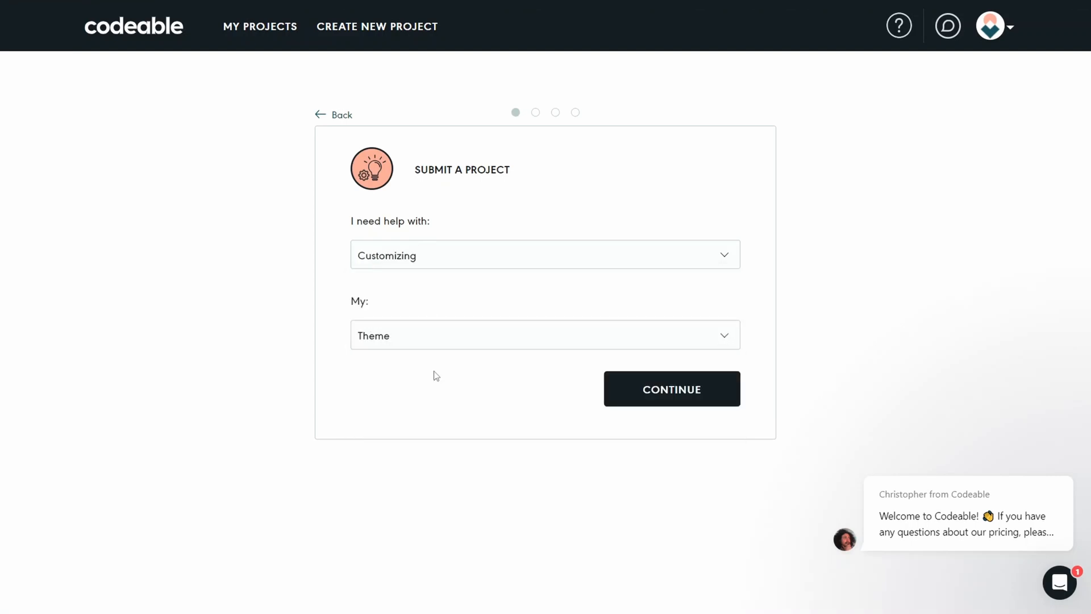
click(670, 388)
text(Example)
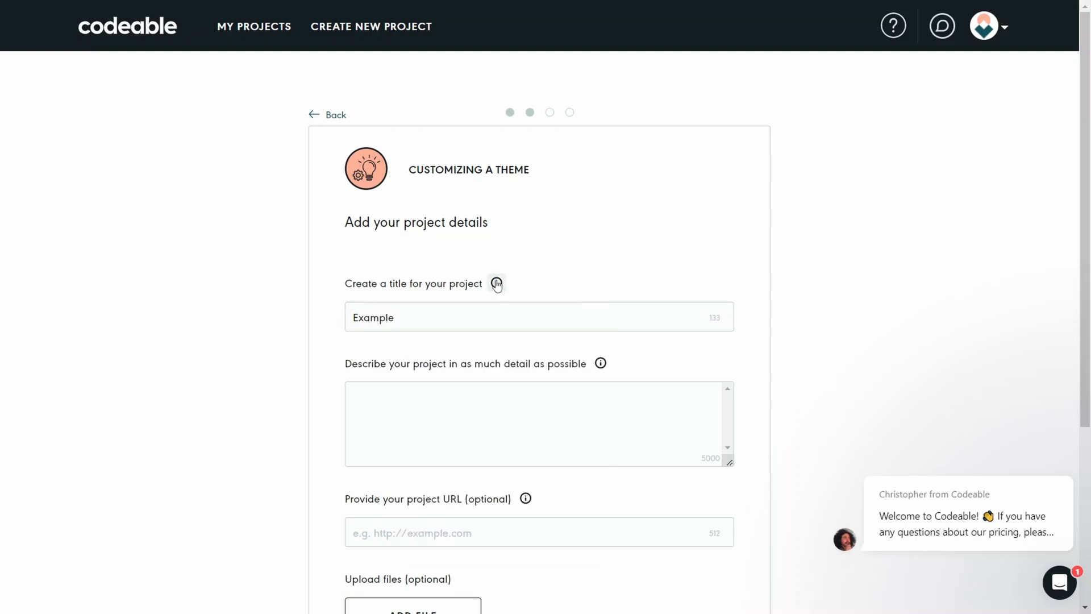
- Enter the brief 'BRNET Testing, write your project brief here…' and scroll the details form
text(BRNET Testing, write your project brief here. Check out the tips provided by codeable for a clean and informative project rundown.)
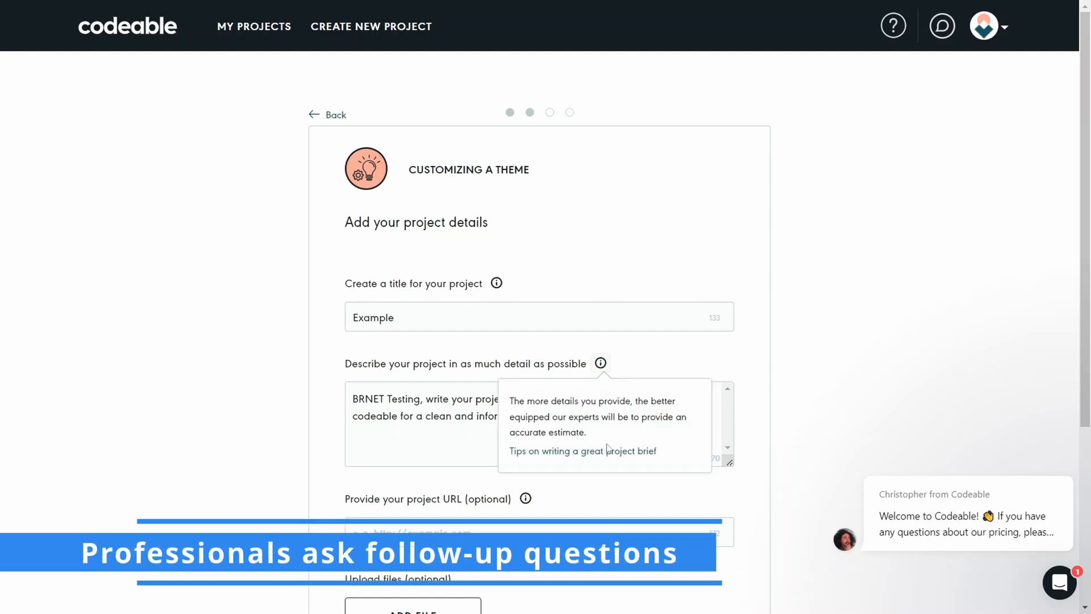
scroll(down, 3)
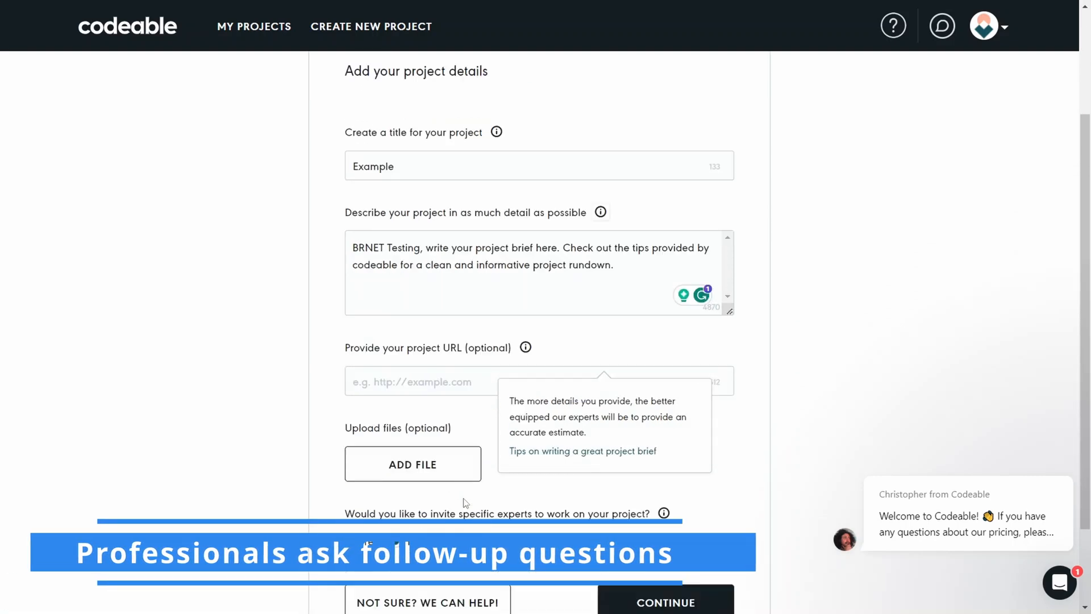
click(664, 602)
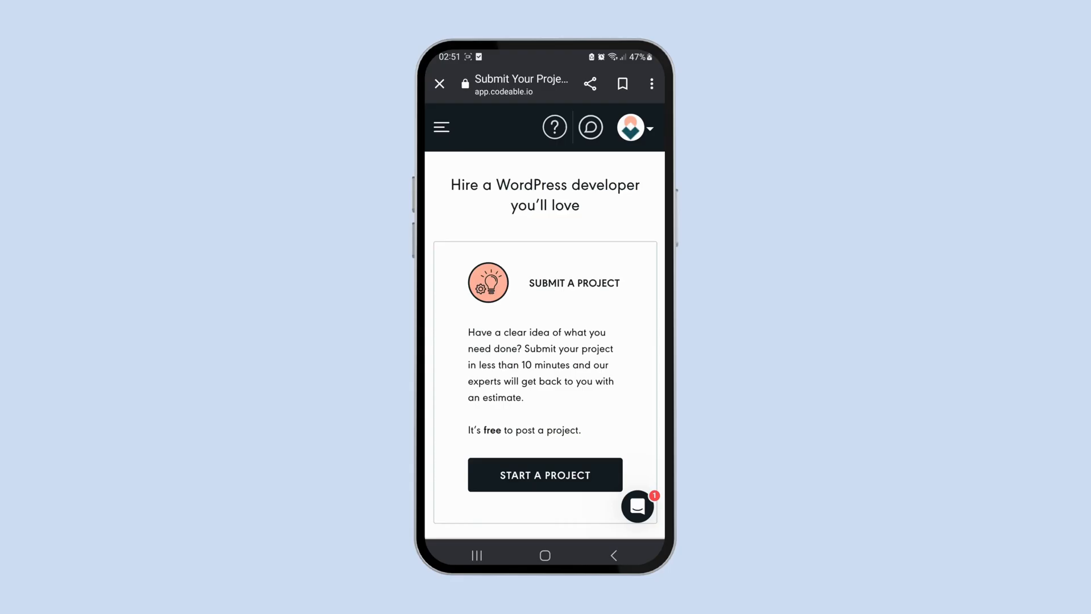
- On mobile, visit the My Projects dashboard, then open Settings from the avatar menu
scroll(down, 3)
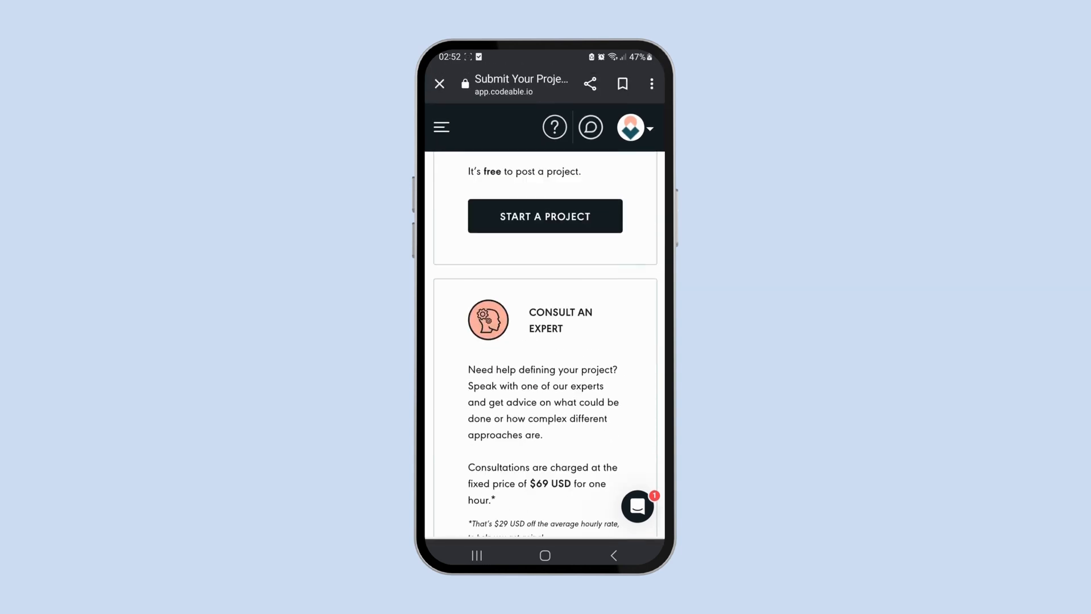
click(545, 216)
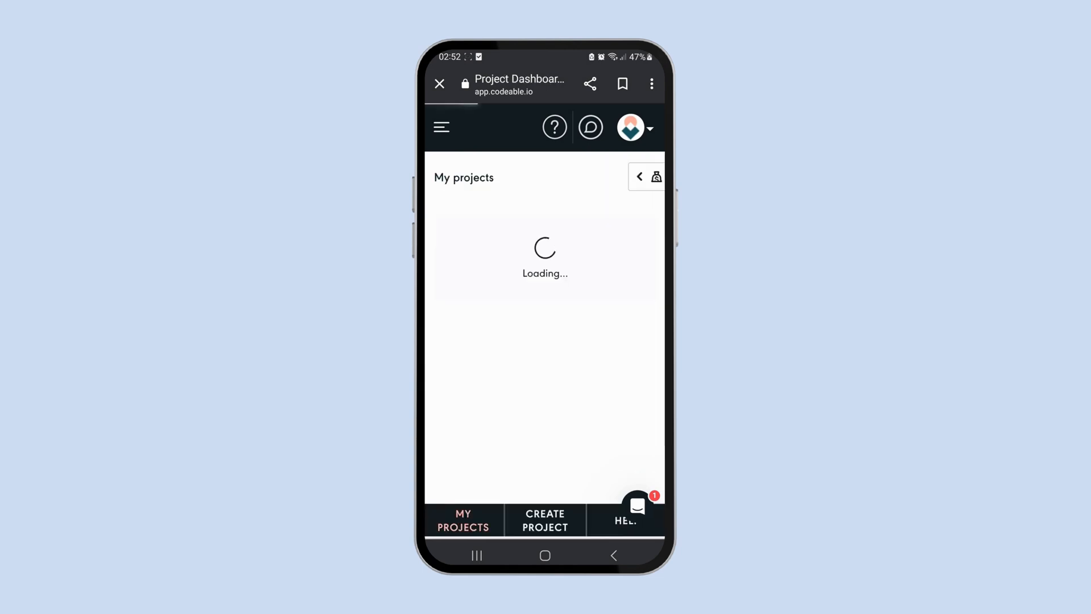
click(630, 127)
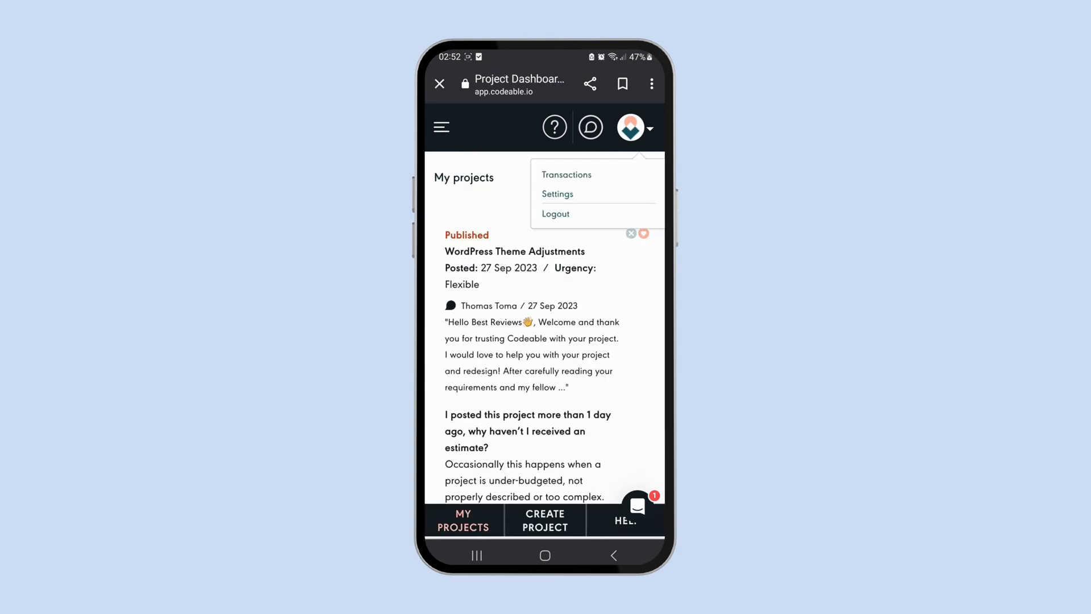
click(557, 193)
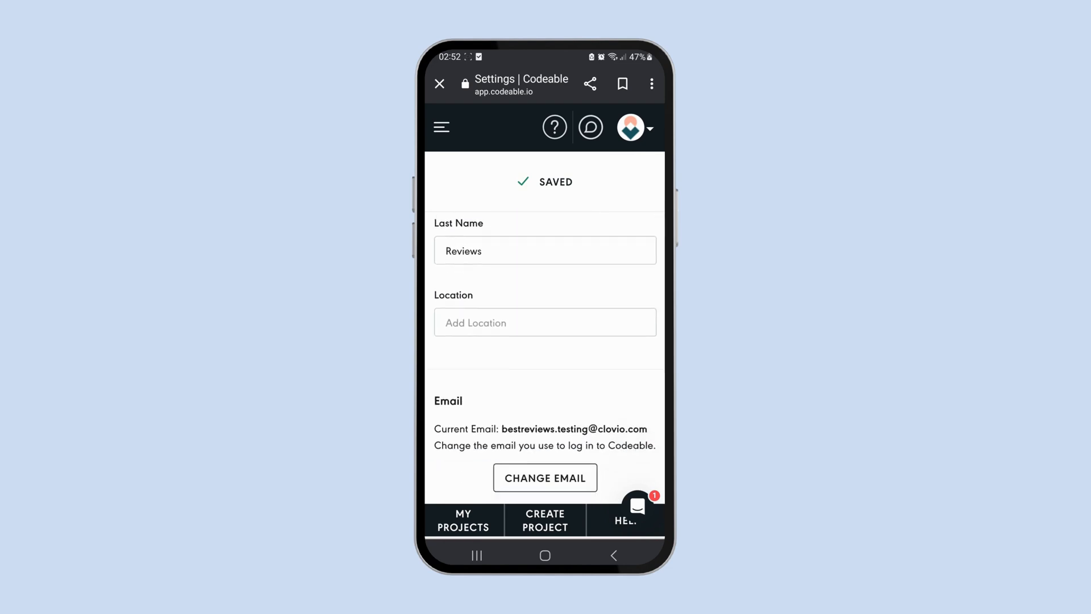